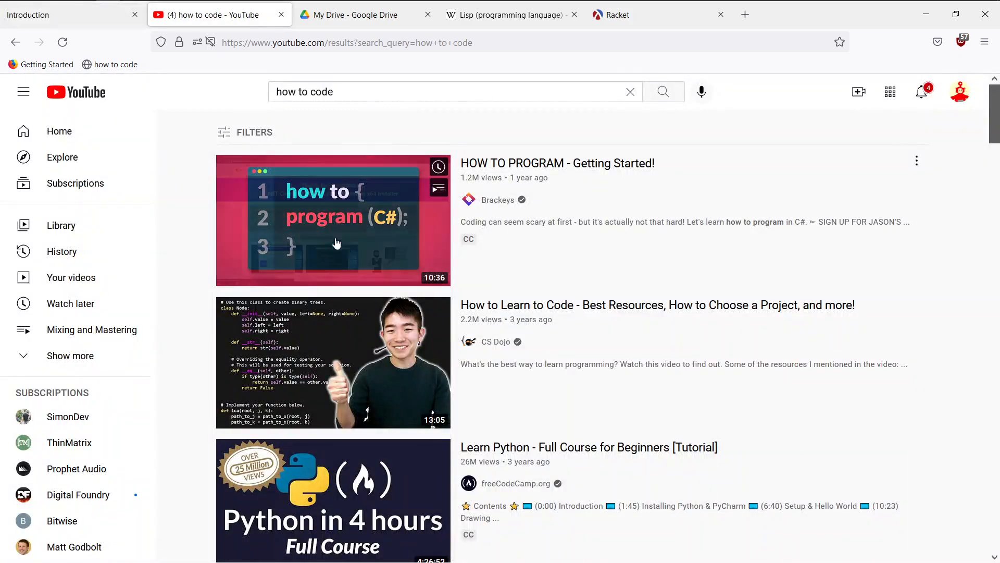
Step: Scroll the 'how to code' YouTube results down to videos like Learn Java in 14 Minutes
scroll(down, 3)
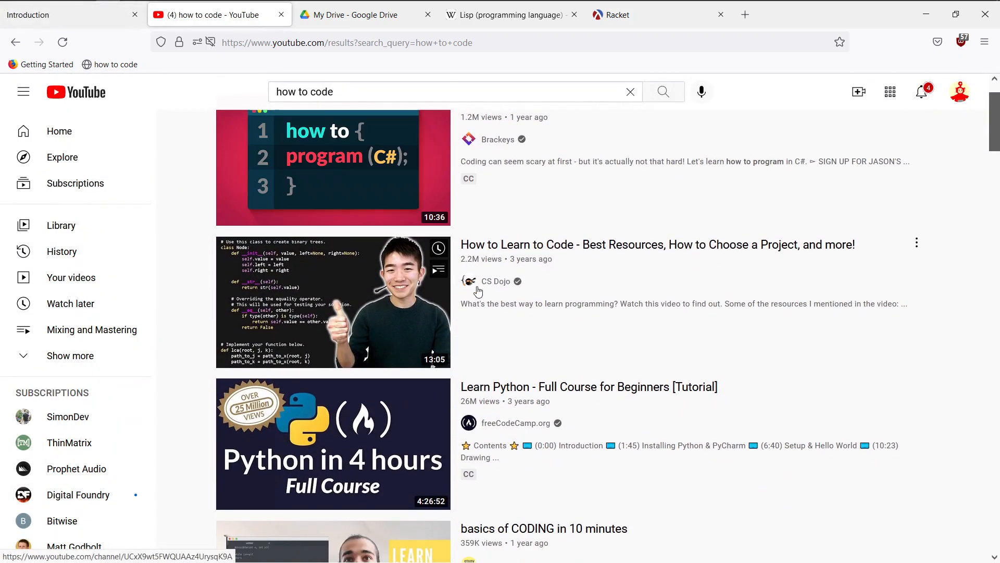
scroll(down, 3)
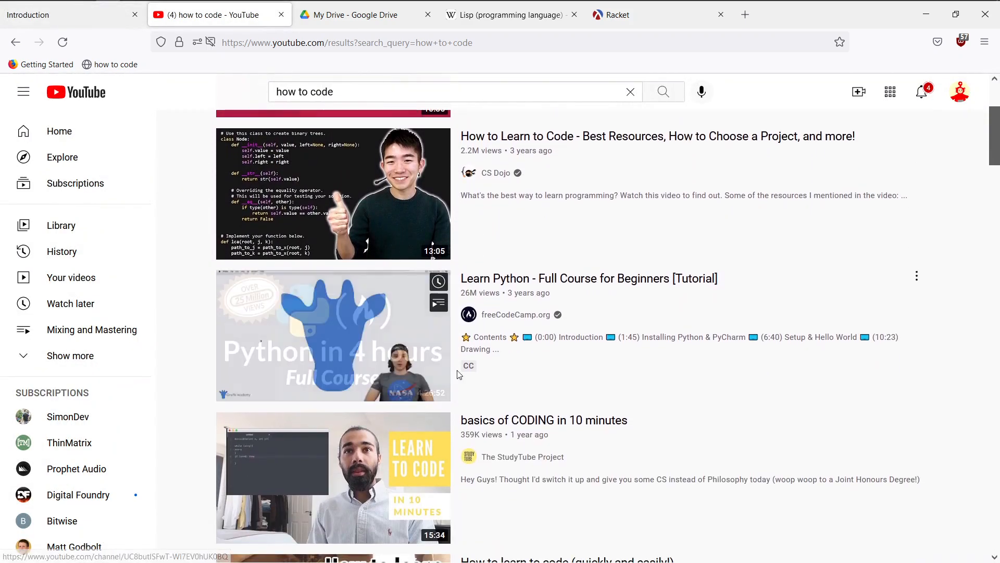
scroll(down, 3)
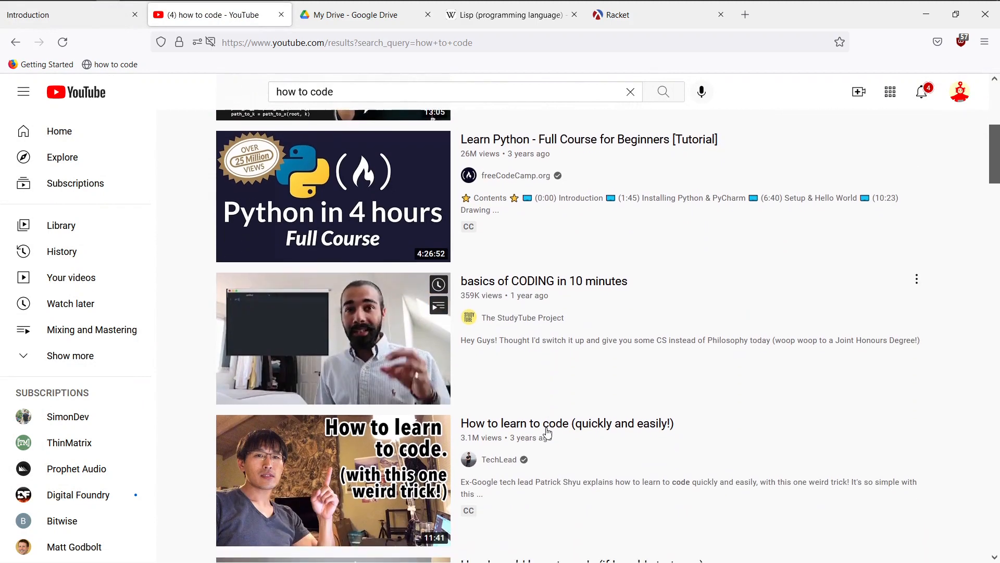
scroll(down, 3)
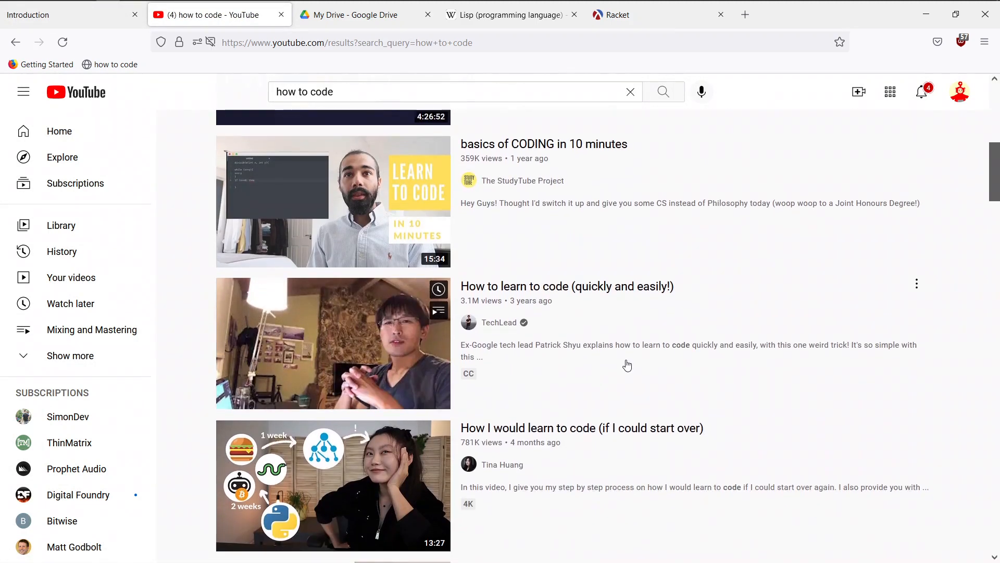
scroll(down, 3)
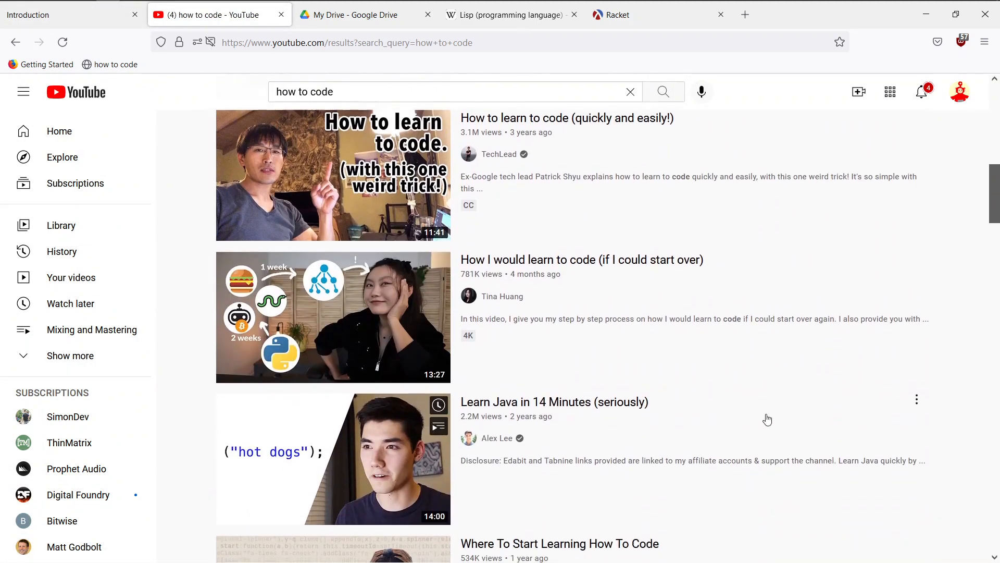
Step: Switch back to the tutorial's Introduction page and clear the highlight on the concepts list
click(64, 14)
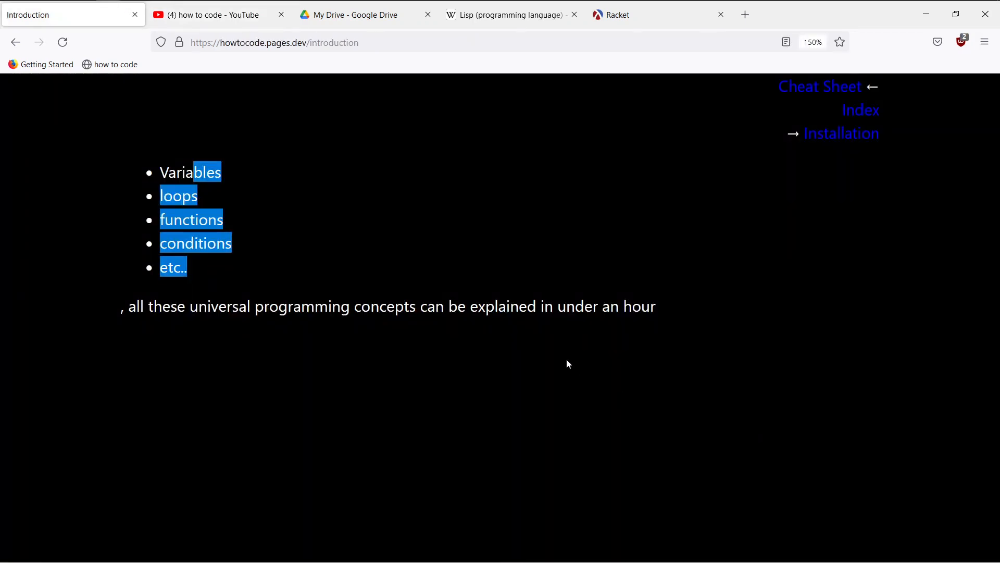
click(419, 243)
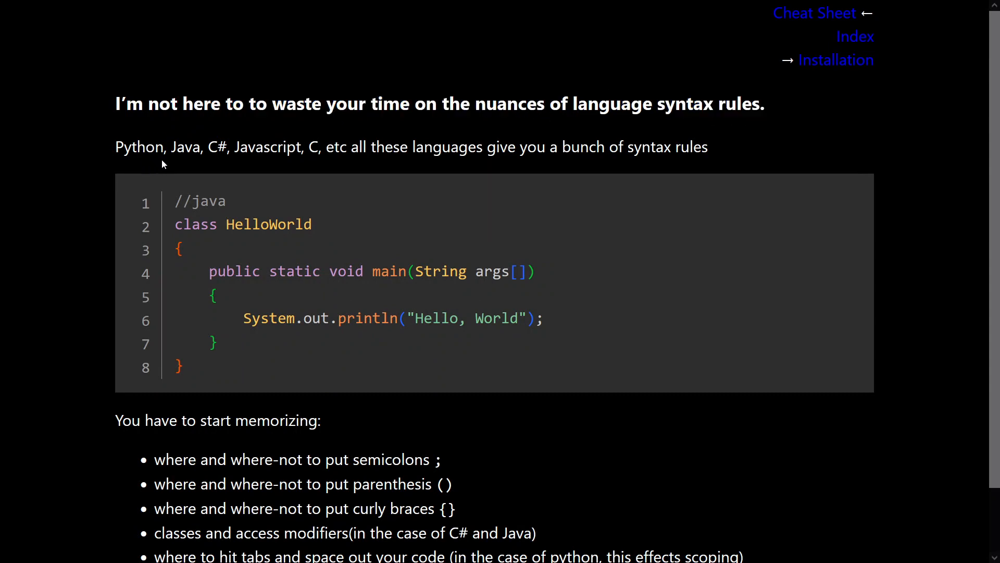
mouse_move(211, 159)
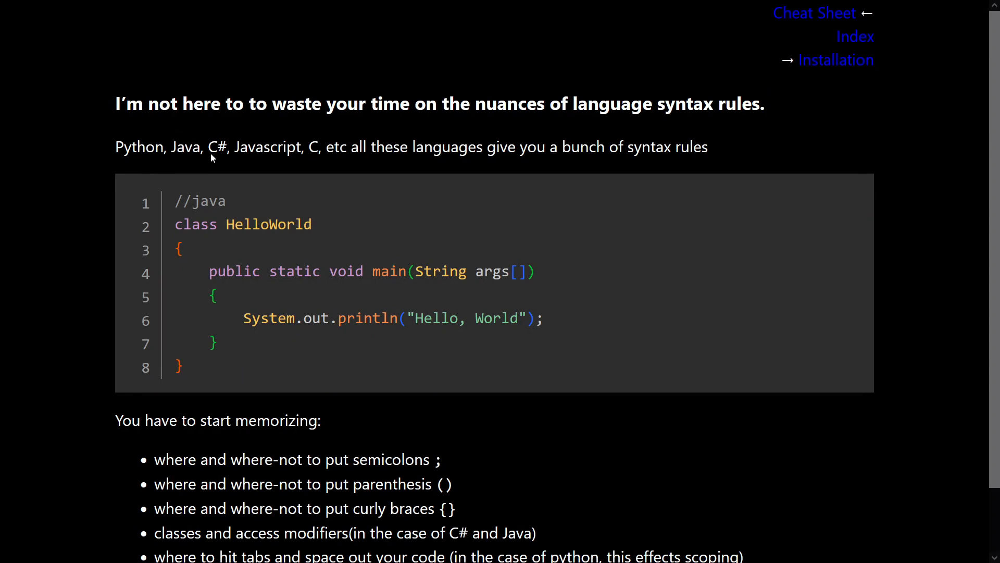
drag(255, 147, 351, 147)
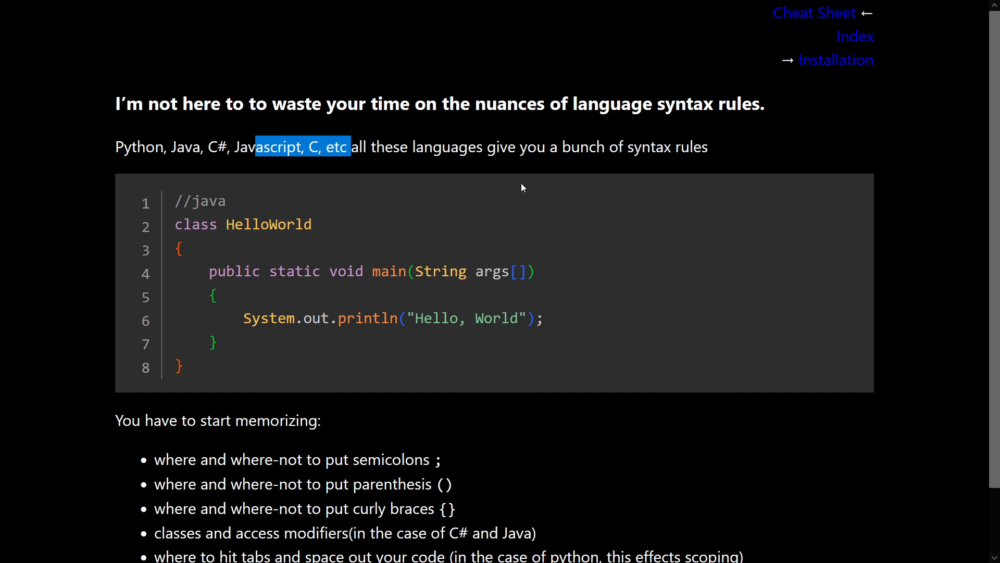
mouse_move(223, 185)
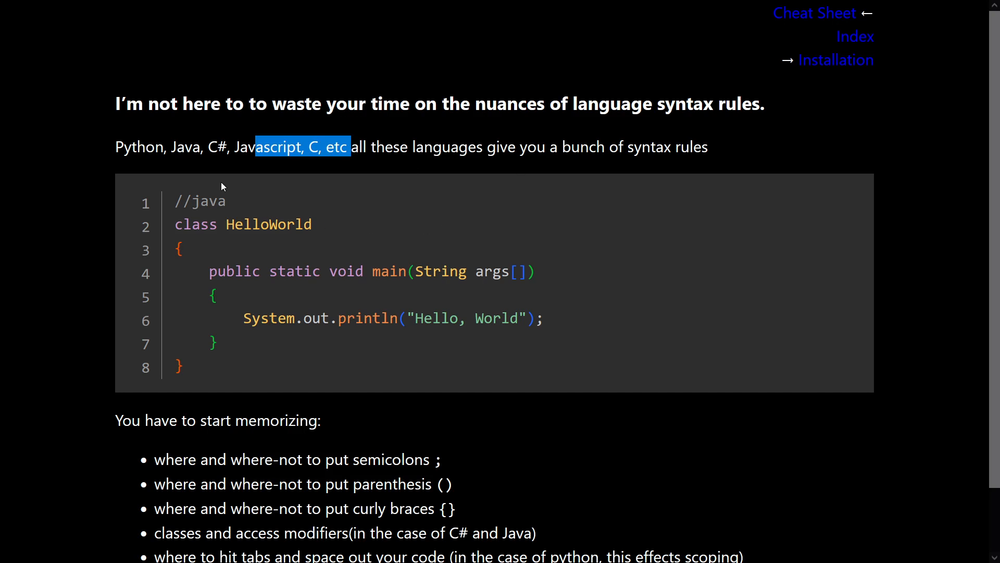
click(318, 420)
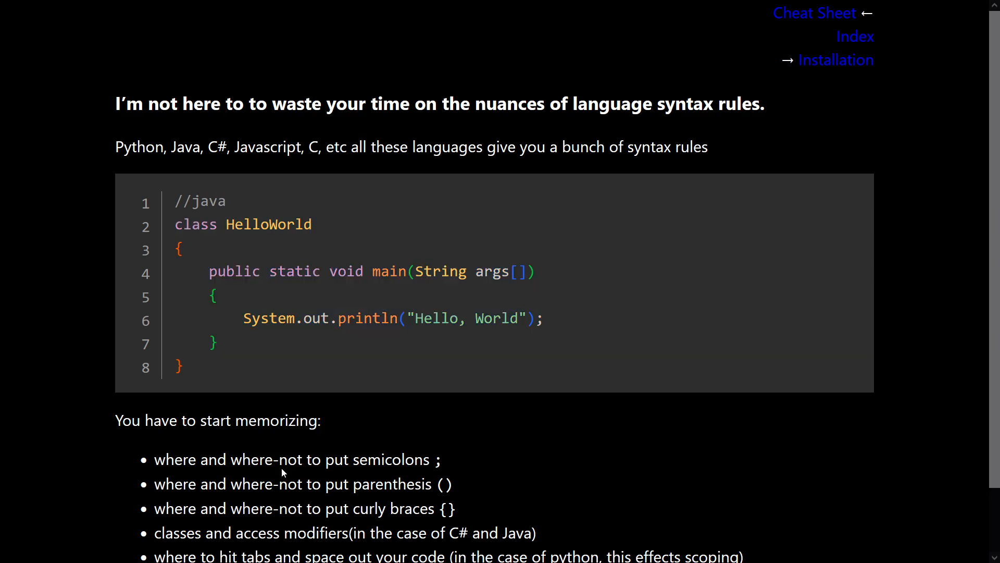
mouse_move(552, 333)
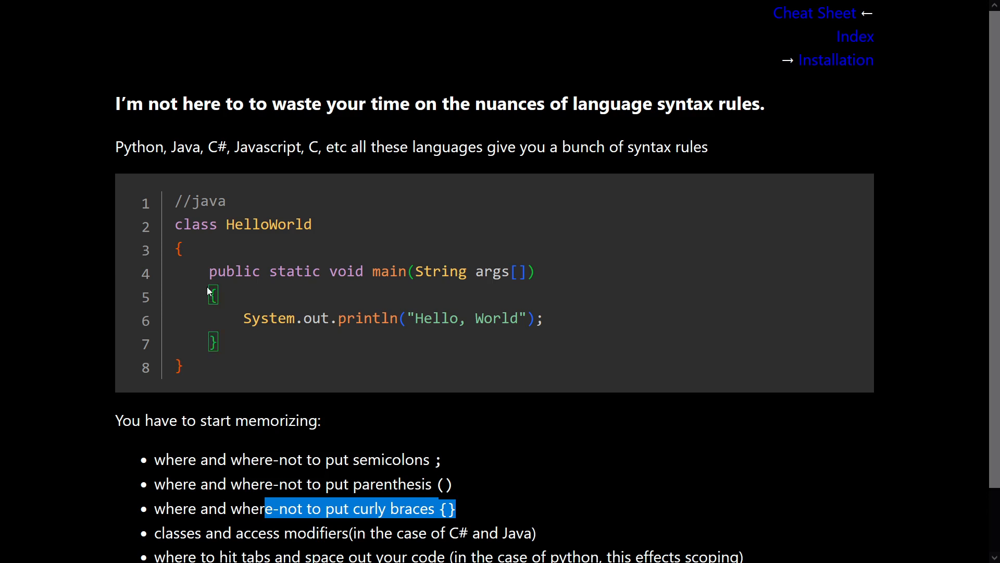
mouse_move(188, 467)
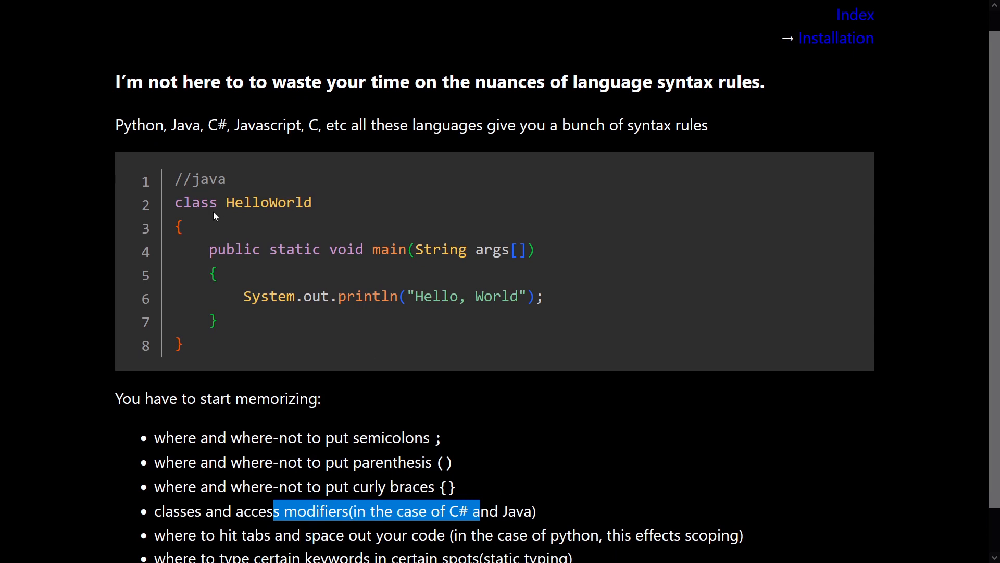
double_click(196, 202)
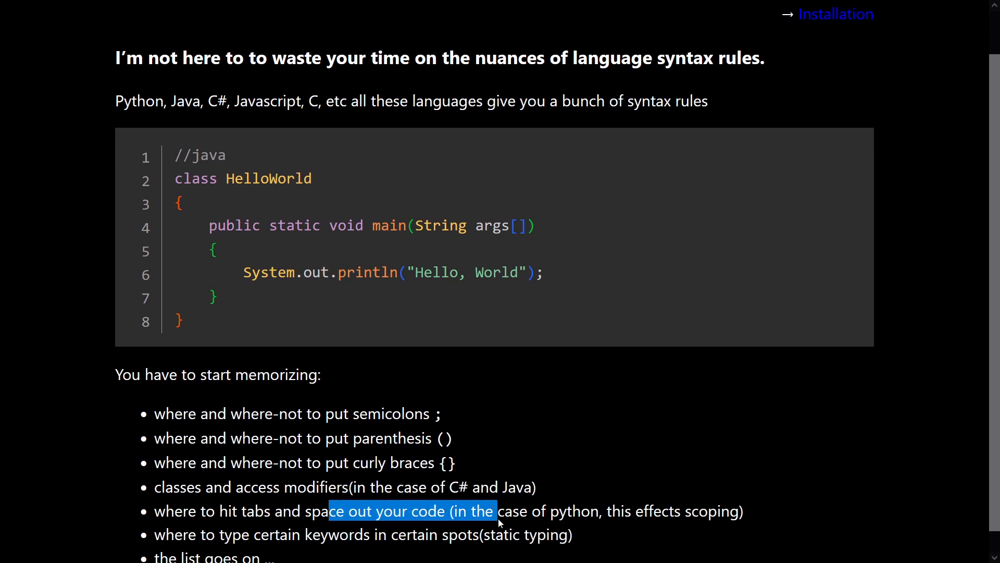
mouse_move(277, 218)
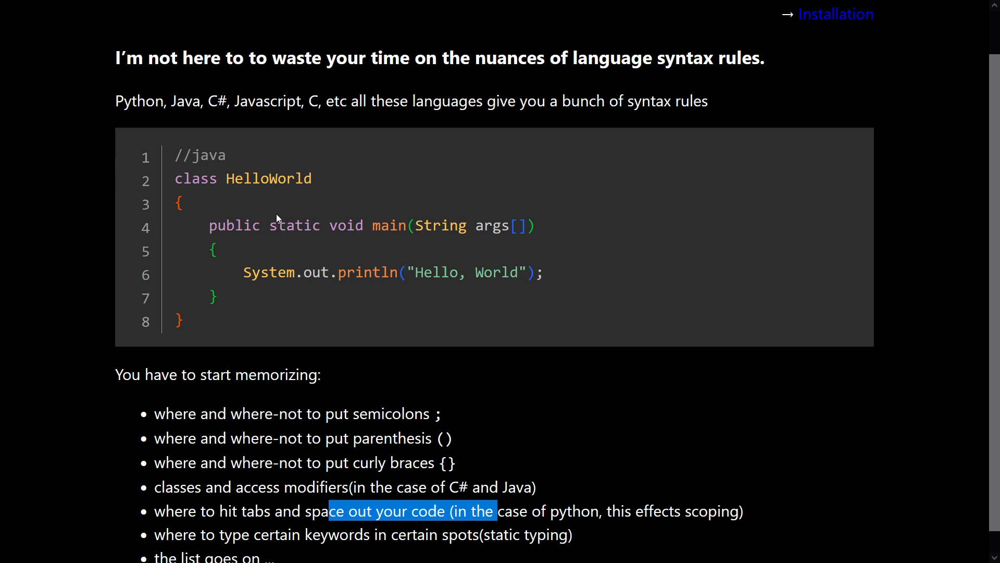
mouse_move(358, 384)
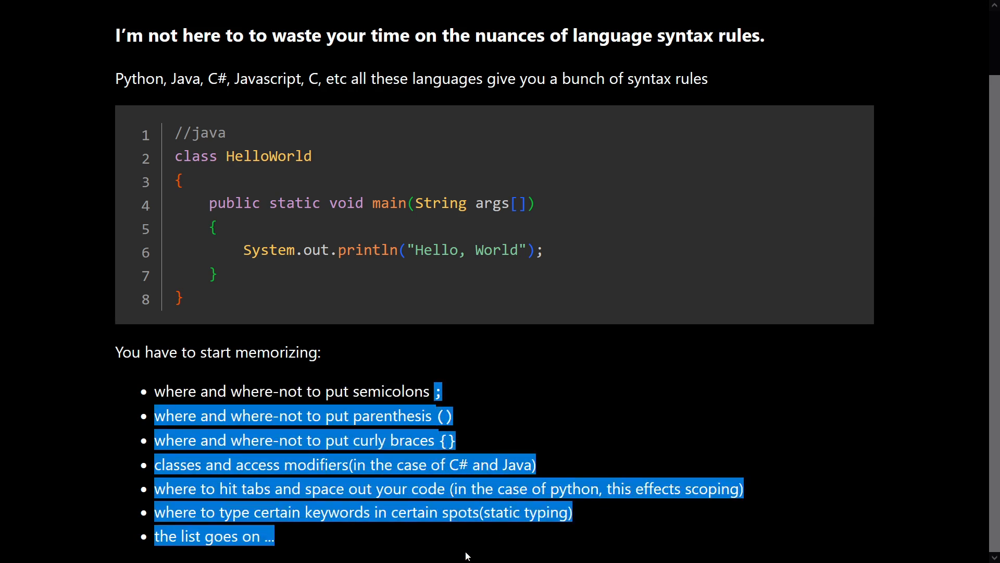
Step: Scroll the tutorial around the syntax memorization list toward The Racket Language heading
scroll(up, 3)
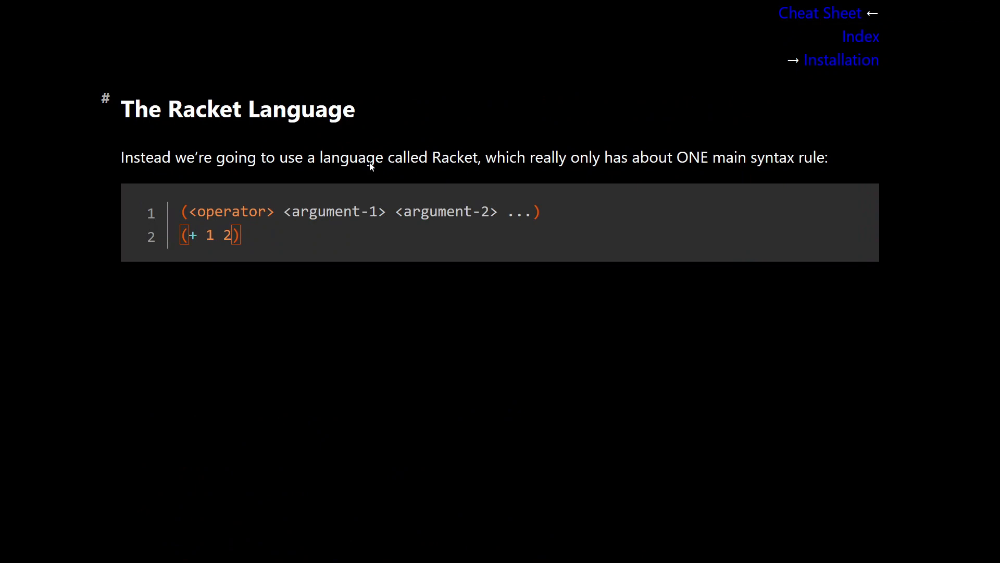
mouse_move(559, 162)
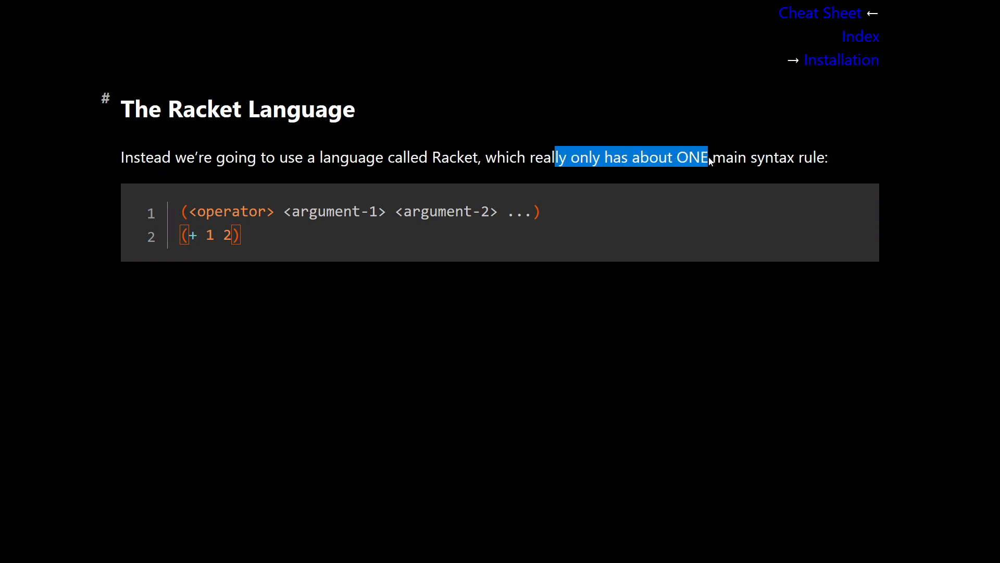
mouse_move(393, 160)
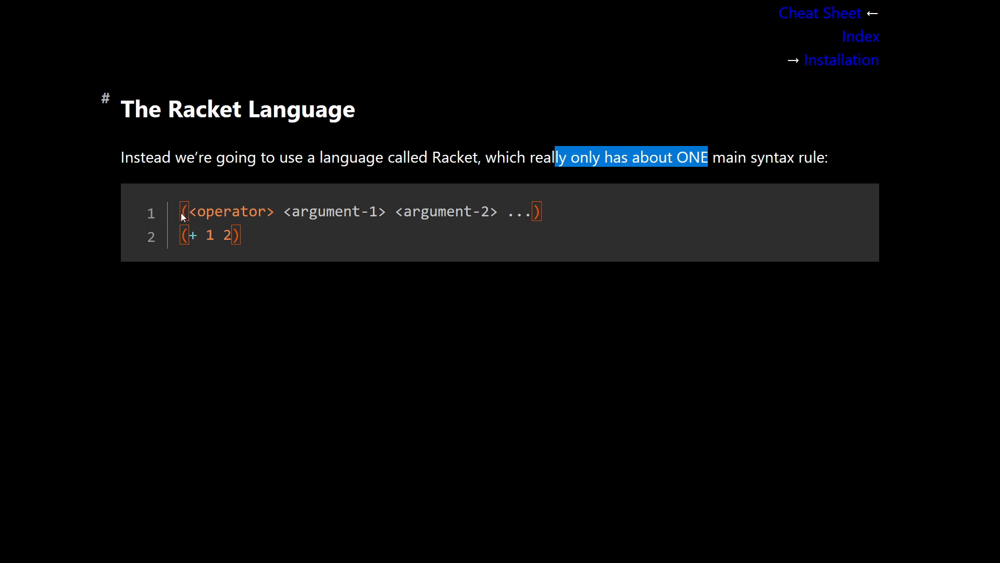
Step: Highlight the ellipsis in the Racket operator-argument syntax rule
double_click(232, 211)
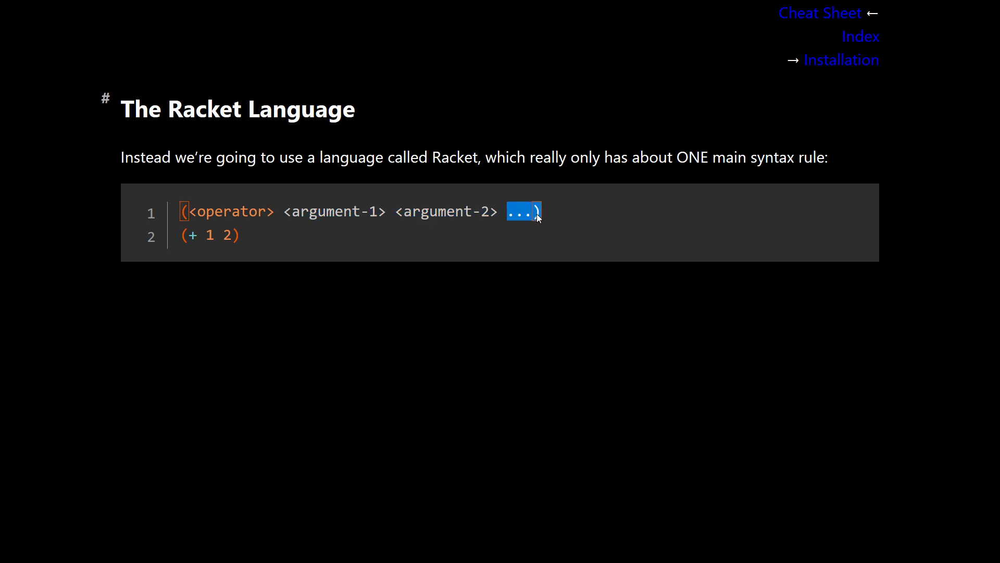
mouse_move(177, 238)
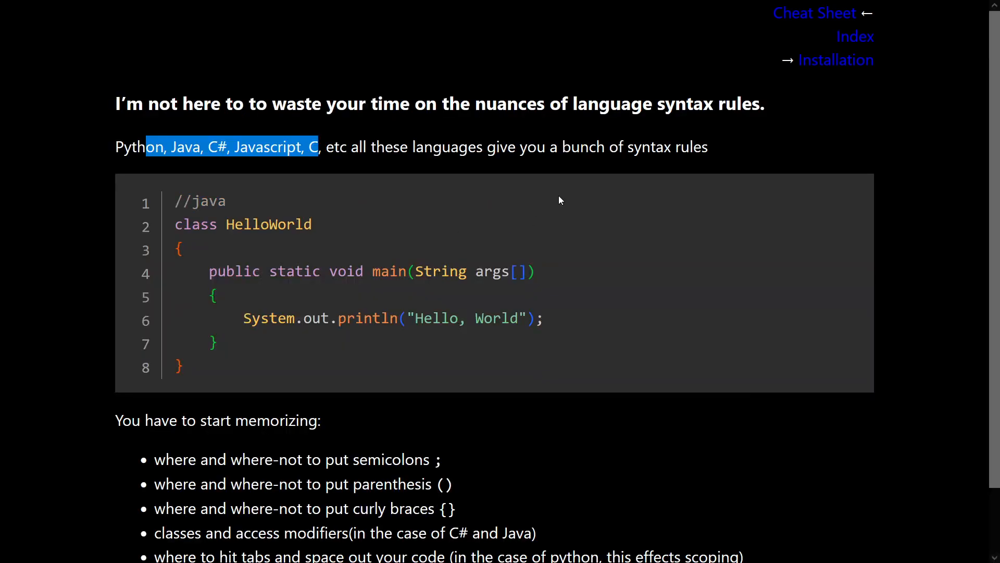
mouse_move(415, 209)
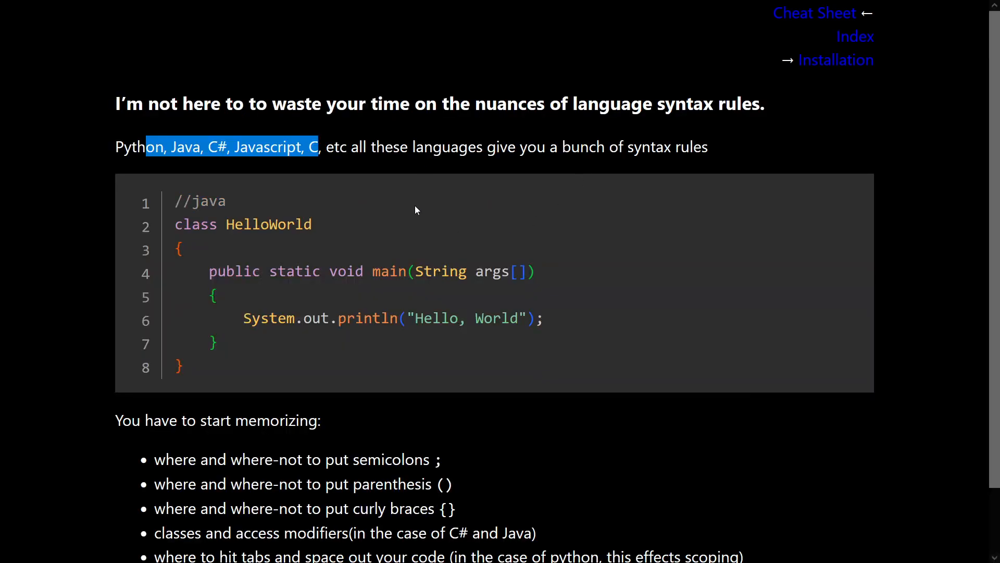
scroll(down, 3)
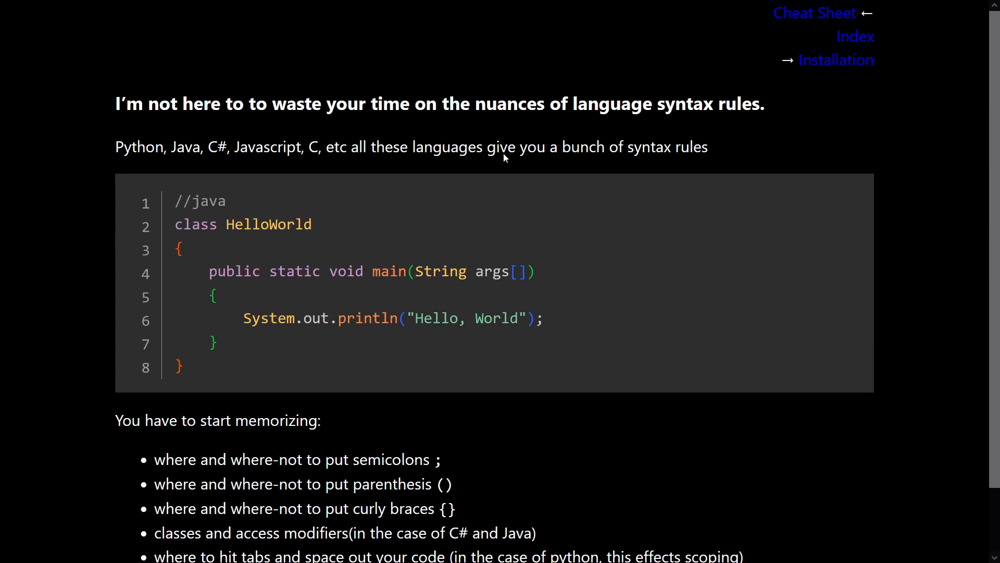
mouse_move(376, 153)
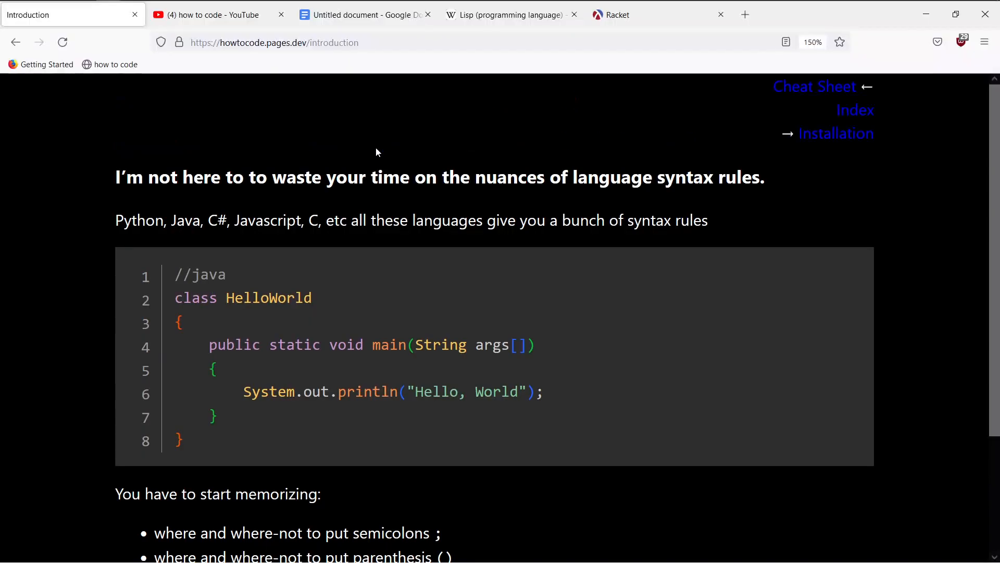
Step: In the blank Google Doc, write the deliberately misspelled sentence 'Spellingggg is nvr the hrds... writinggg an essay'
click(363, 14)
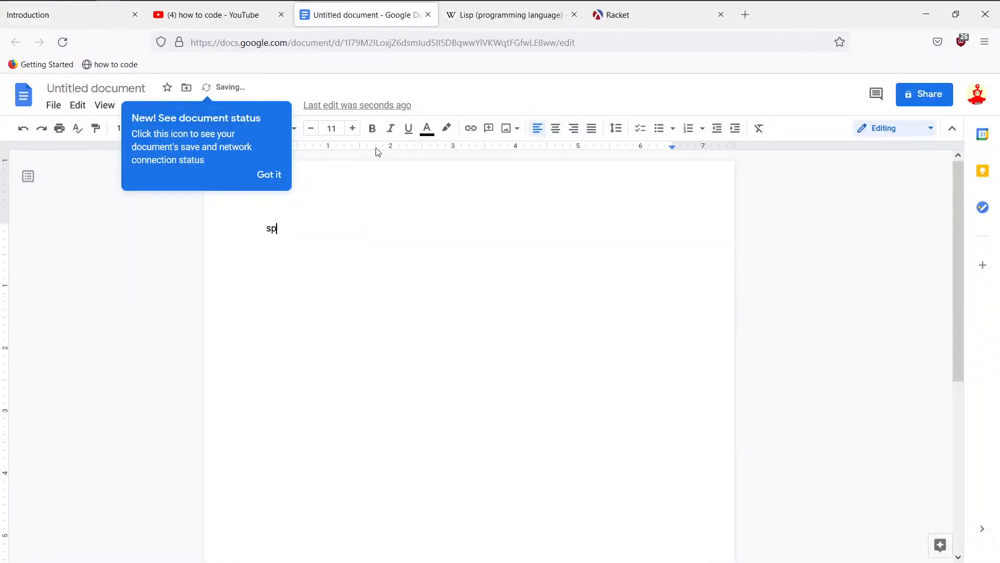
text(ellin)
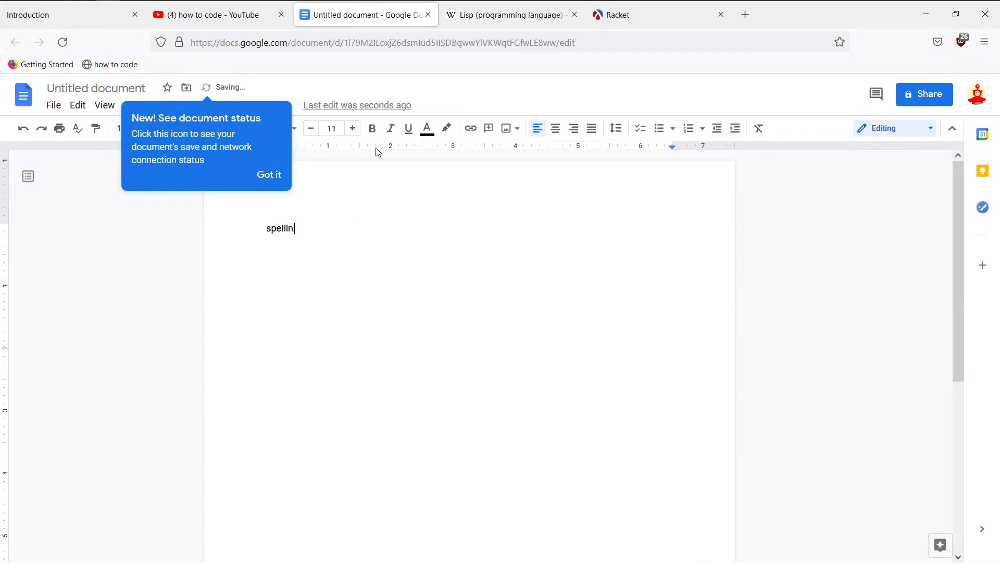
text(Spellingggg is nvr t)
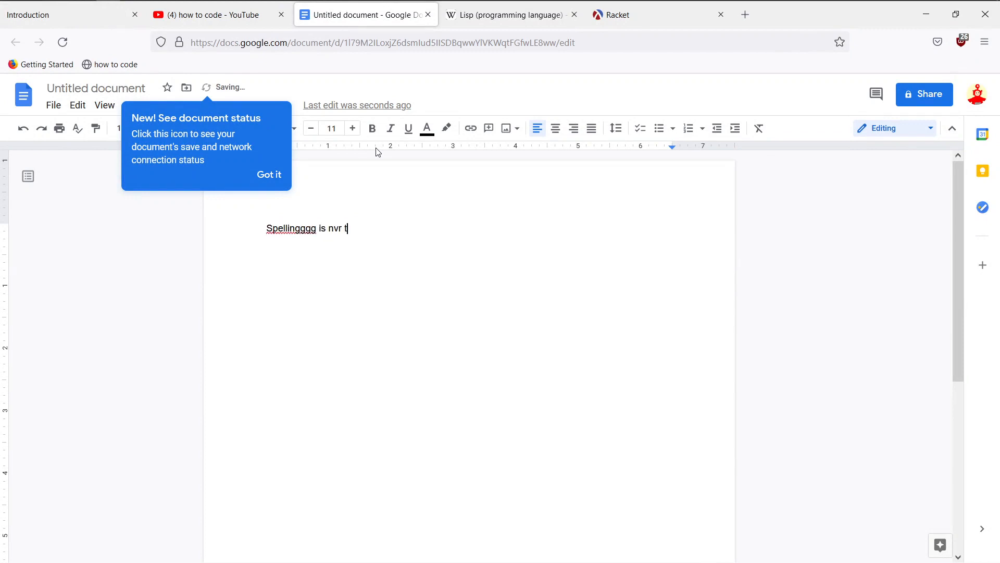
text(he hrdst prt o)
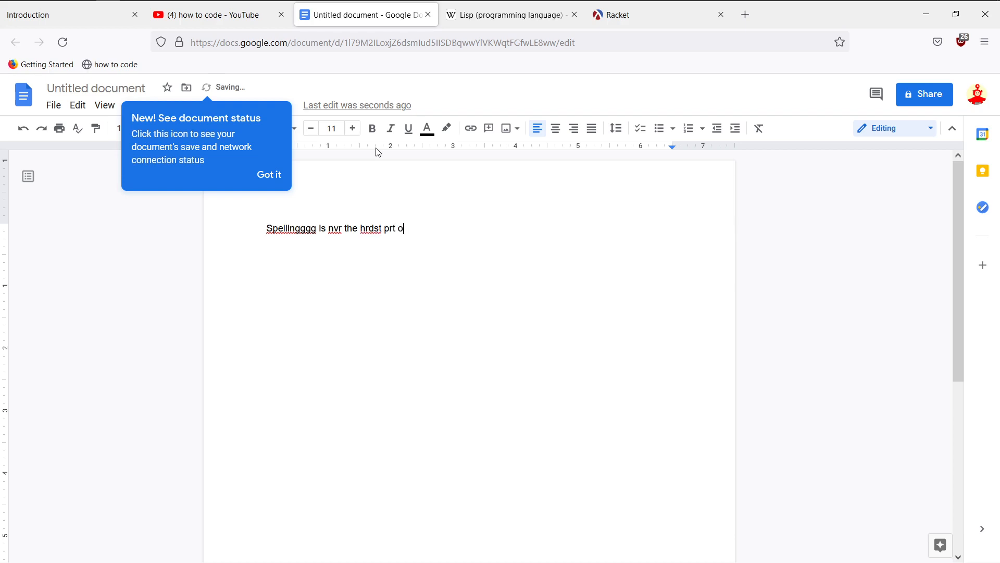
text(f wri)
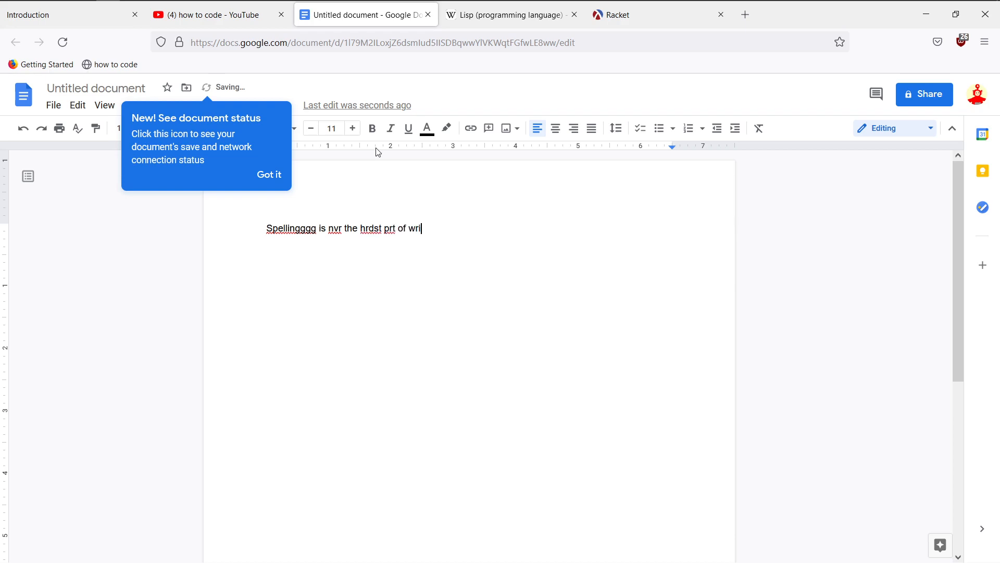
text(tinggg an essay)
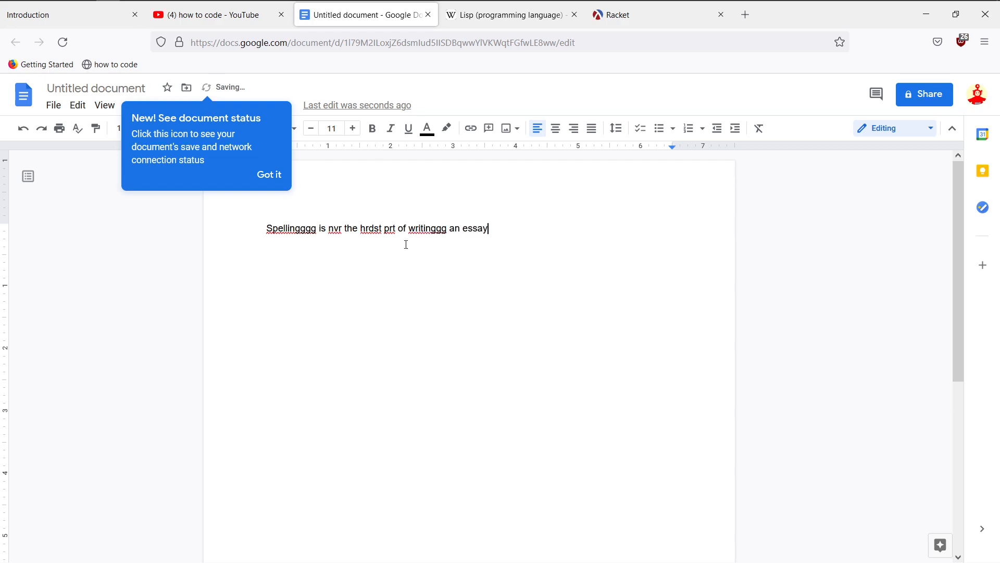
Step: Accept the spelling suggestions so the line reads 'Spelling is never the hardest part of writing an essay'
click(427, 228)
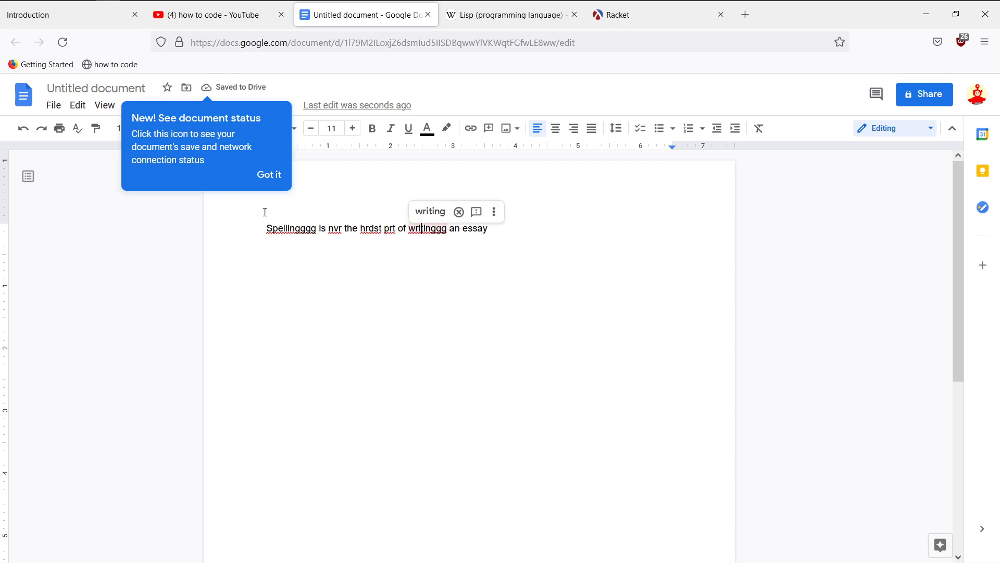
click(430, 212)
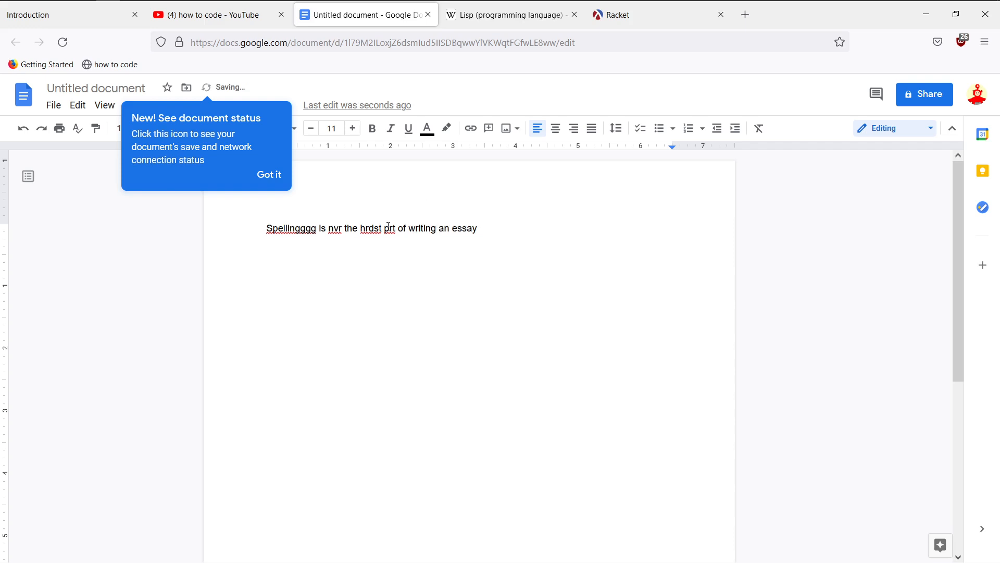
click(387, 228)
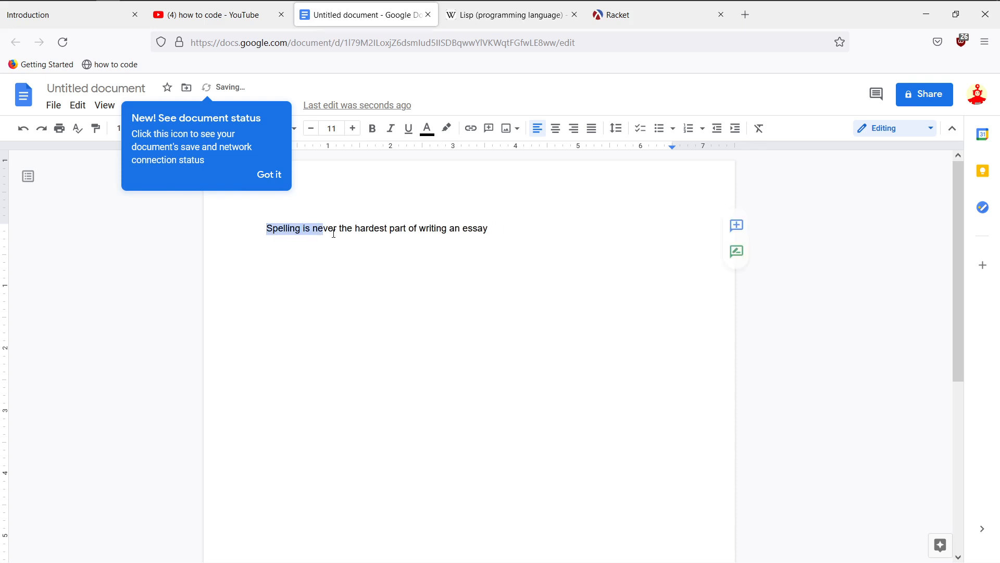
click(504, 229)
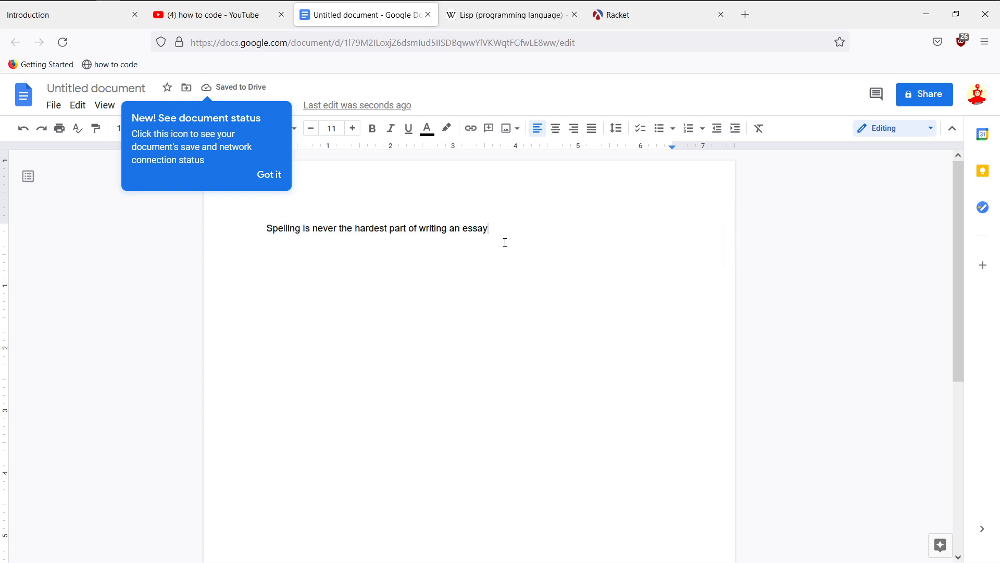
mouse_move(431, 210)
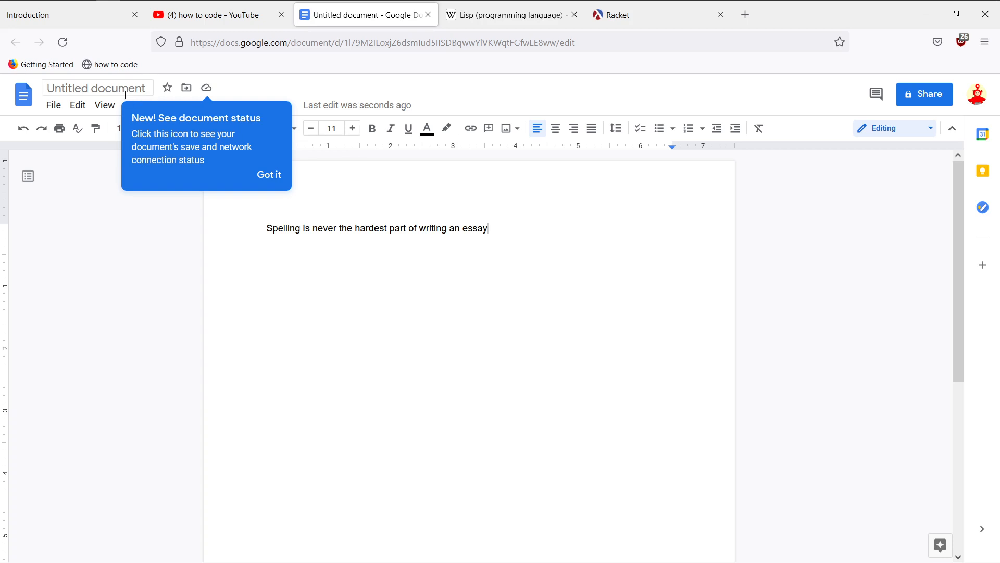
Step: Return to the how to code Introduction page and scroll down to the language syntax rules part
click(64, 14)
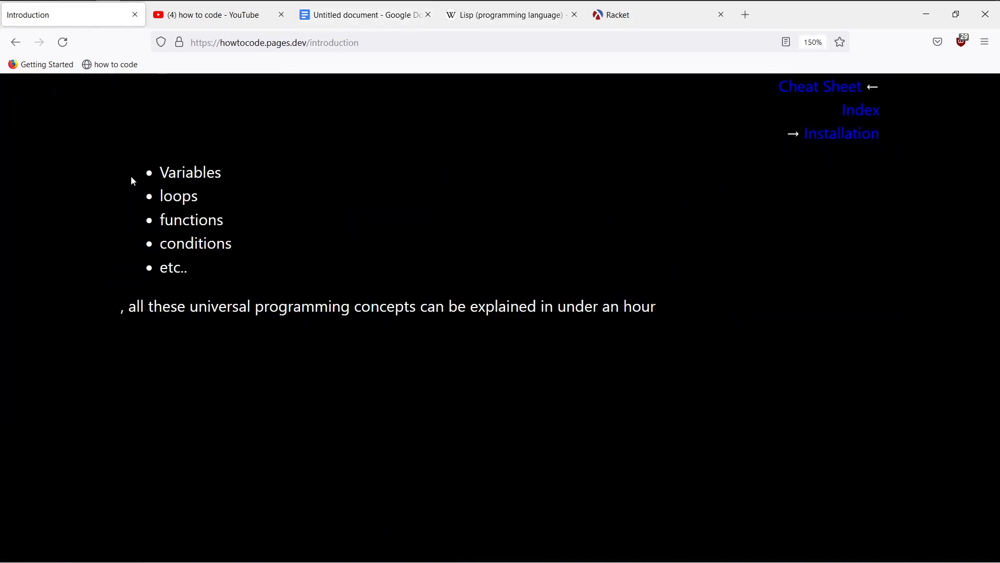
scroll(down, 3)
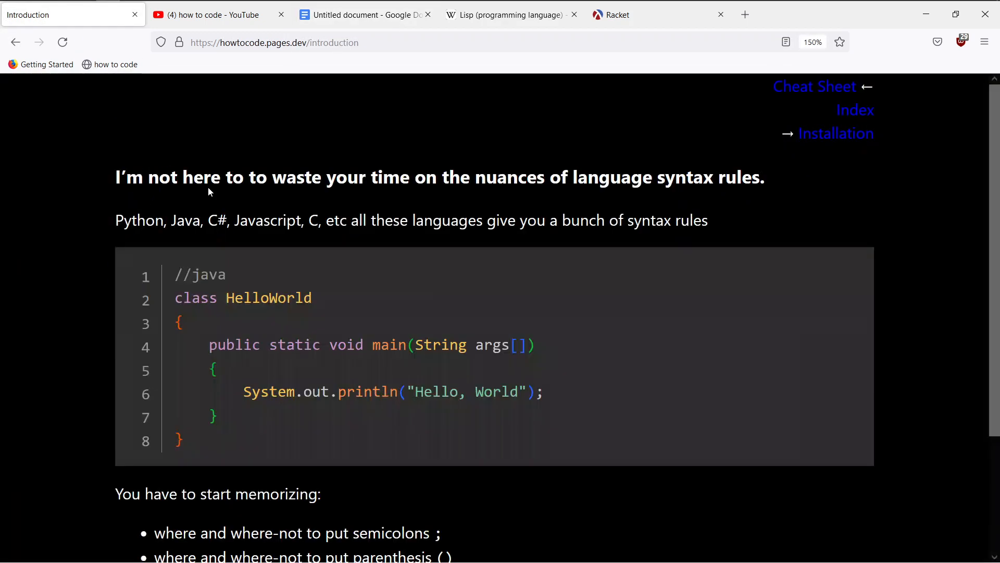
scroll(down, 3)
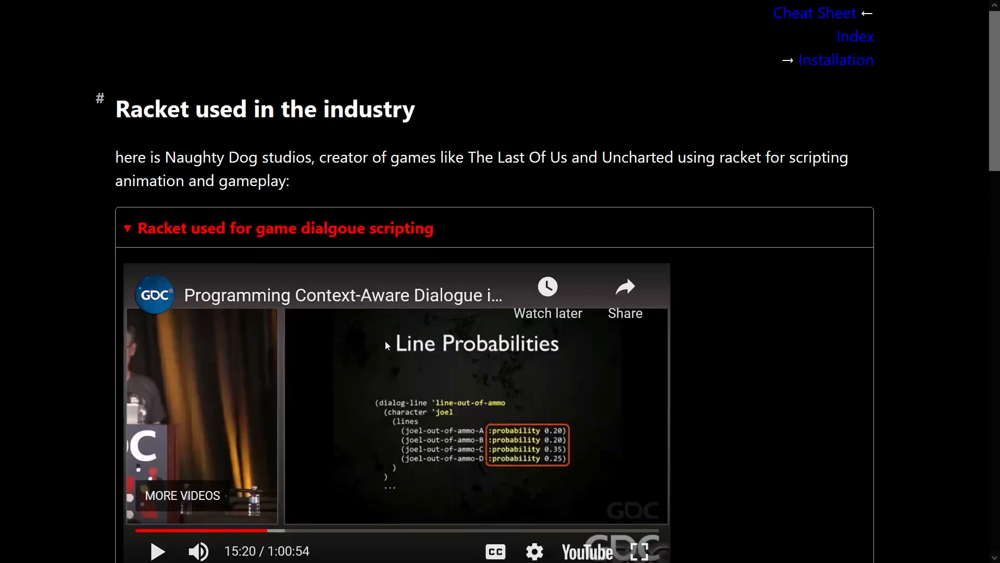
mouse_move(297, 151)
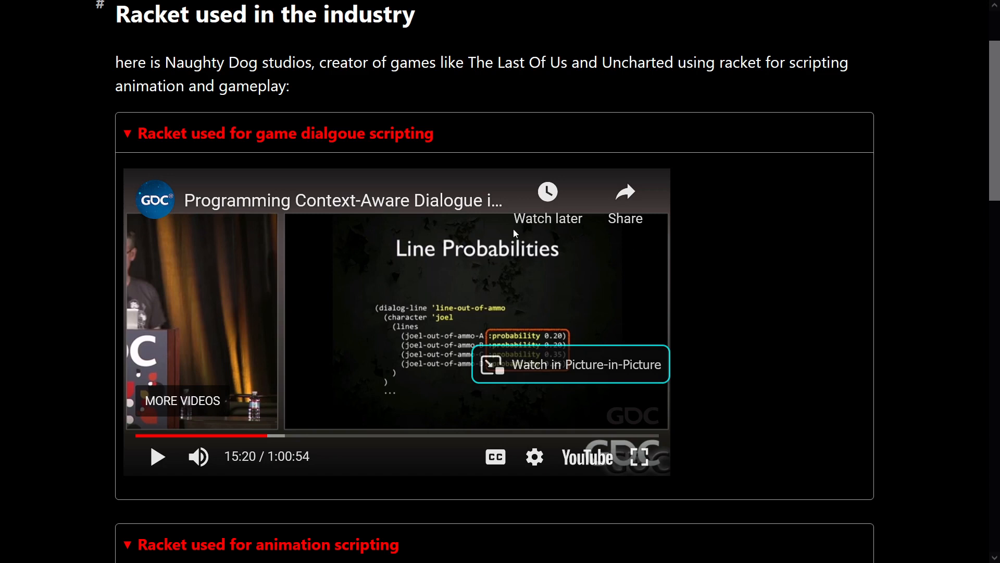
mouse_move(363, 210)
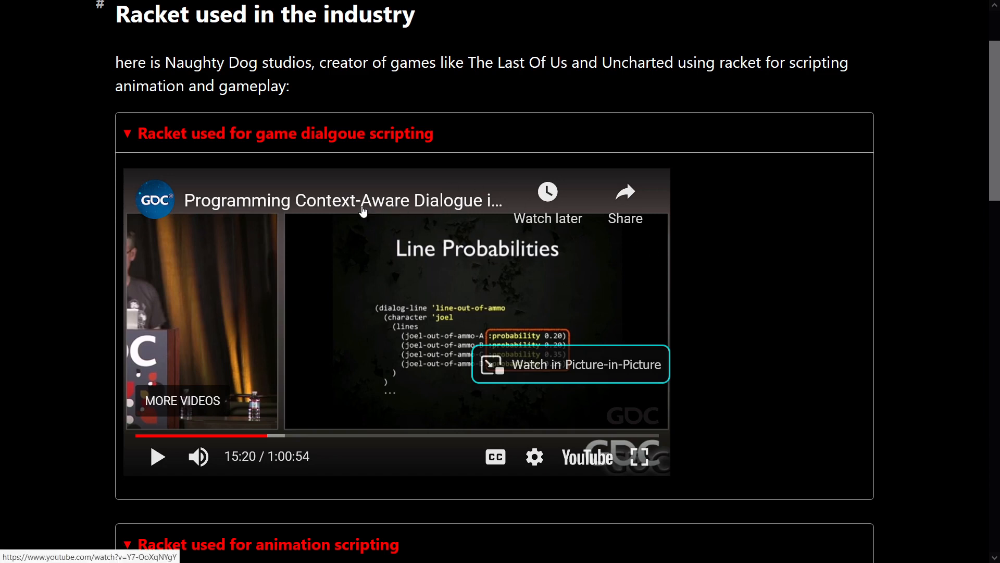
mouse_move(729, 304)
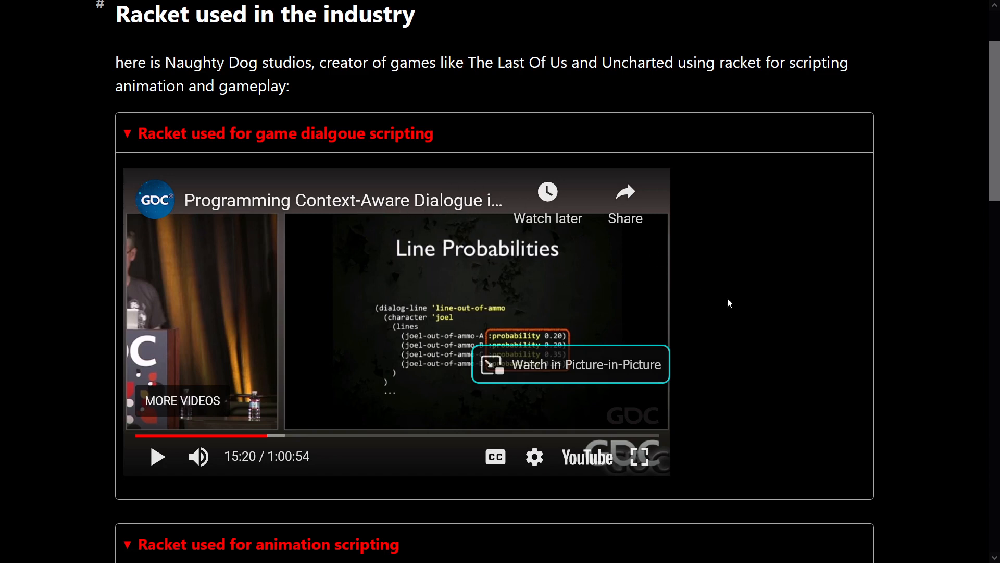
Step: Scroll past the dialogue video to the Naughty Dog animation-scripting video and the John Carmack VR mention
scroll(down, 3)
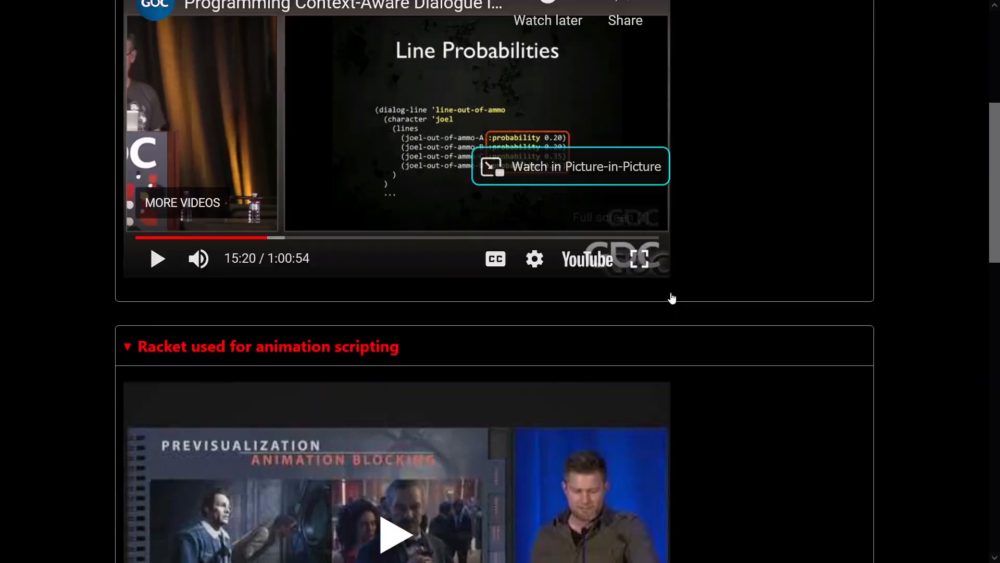
scroll(down, 3)
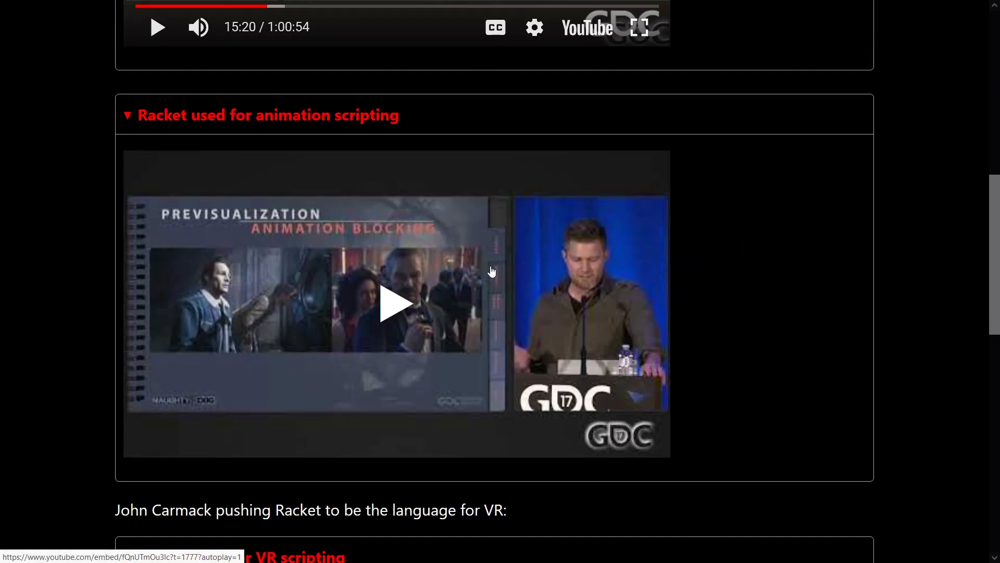
mouse_move(666, 297)
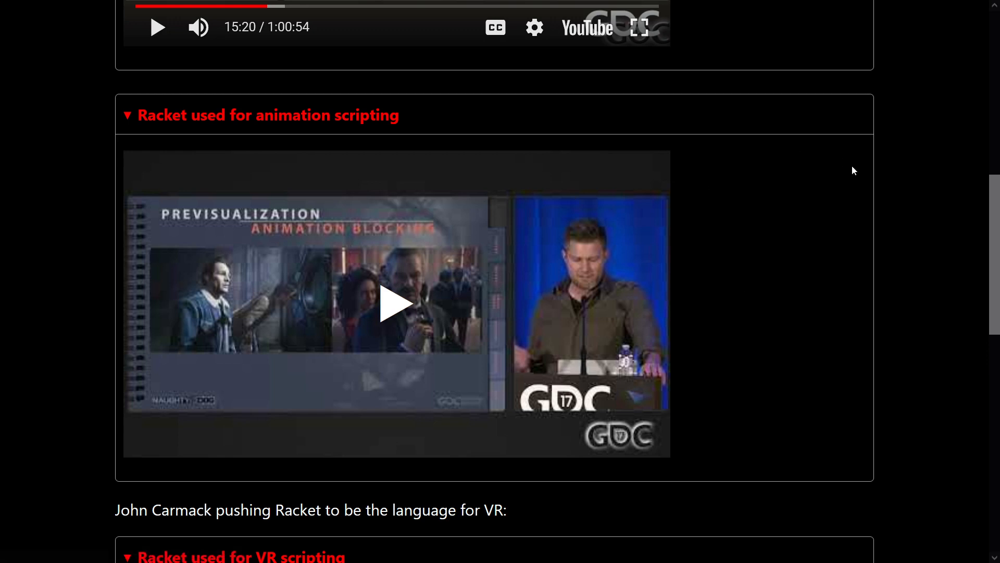
Step: Scroll to the Racket-for-VR-scripting entry with John Carmack's Oculus Connect live-coding video
scroll(down, 3)
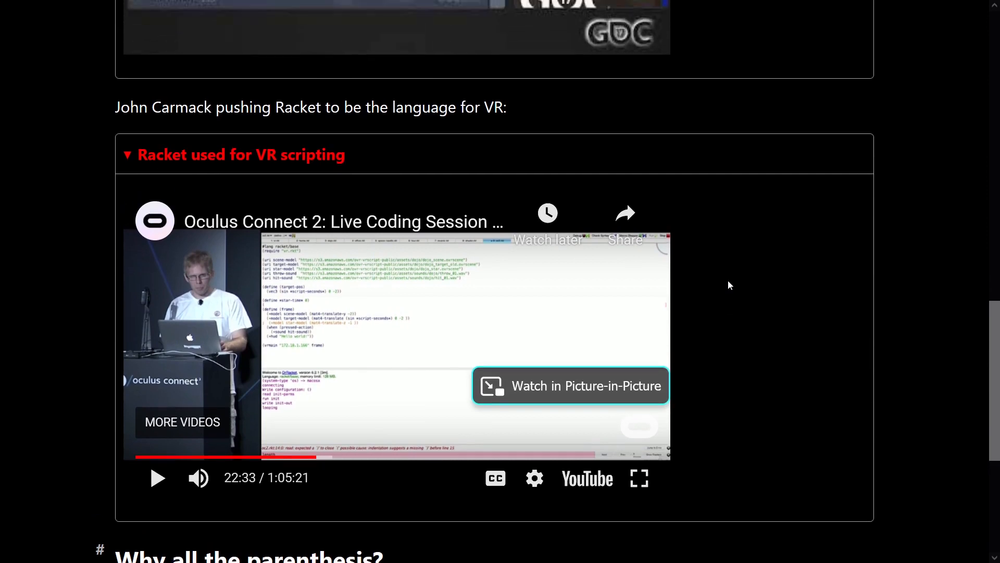
mouse_move(752, 382)
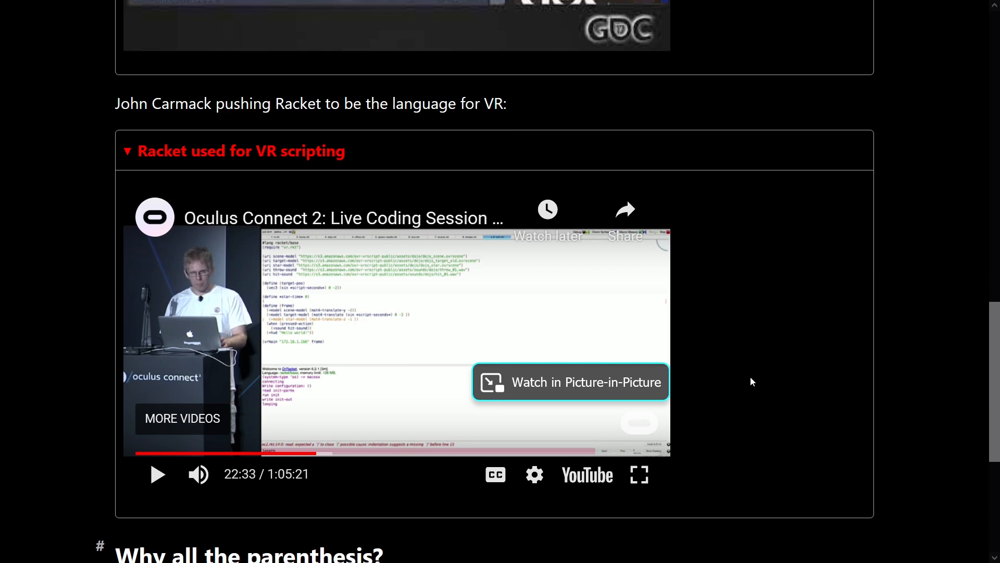
scroll(up, 3)
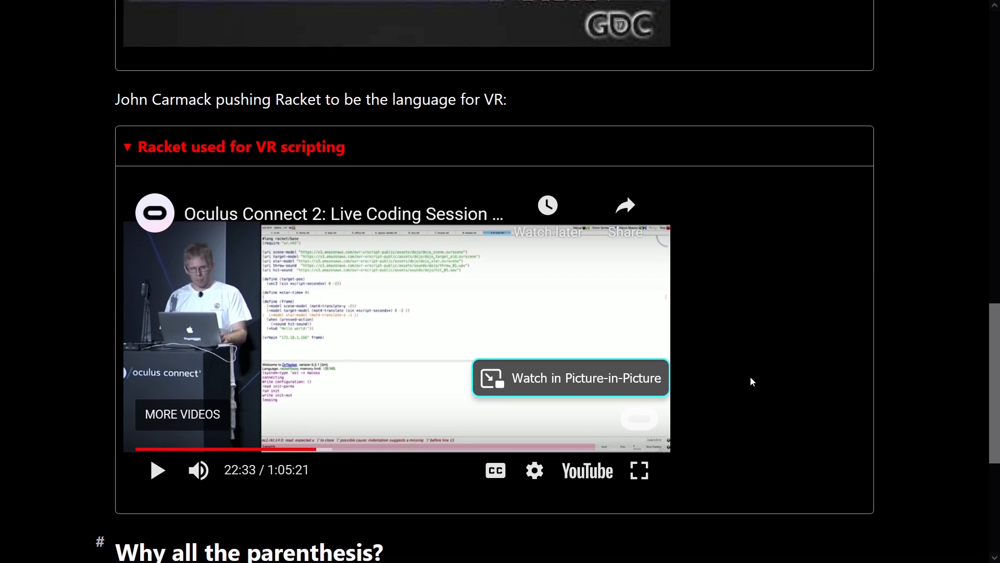
scroll(down, 3)
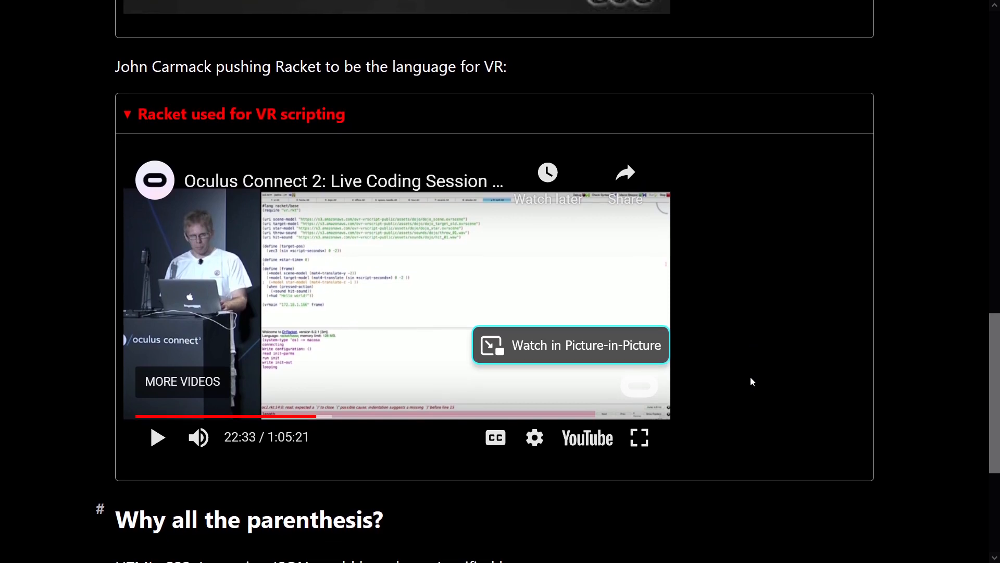
Step: Scroll to the 'Why all the parenthesis?' section with its further reading links on Lisp
scroll(down, 3)
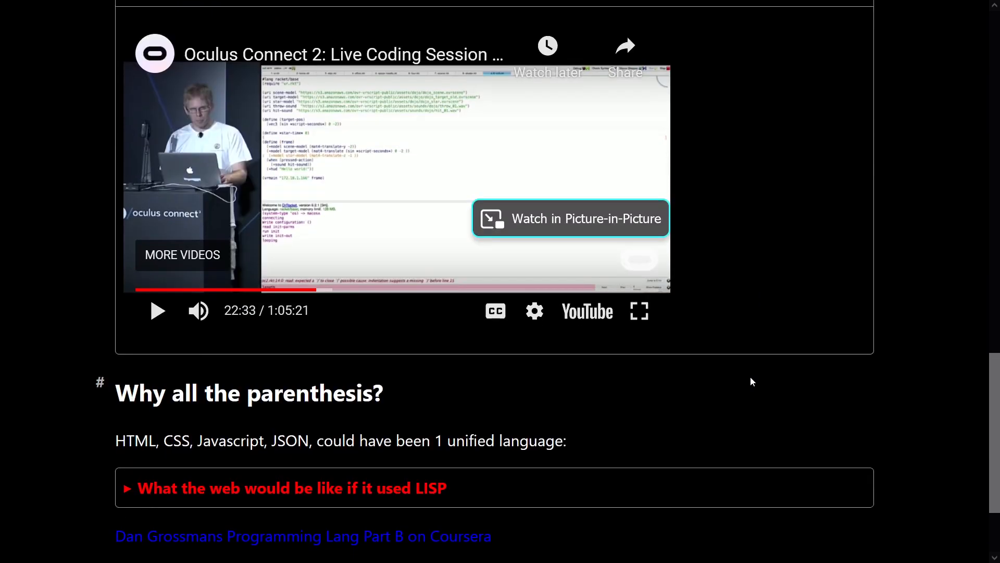
scroll(down, 3)
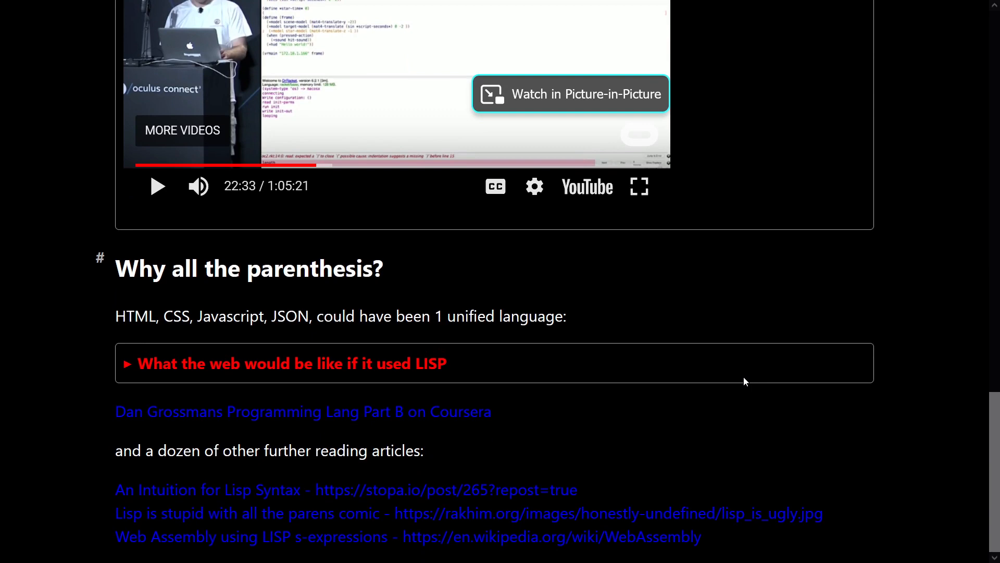
mouse_move(691, 432)
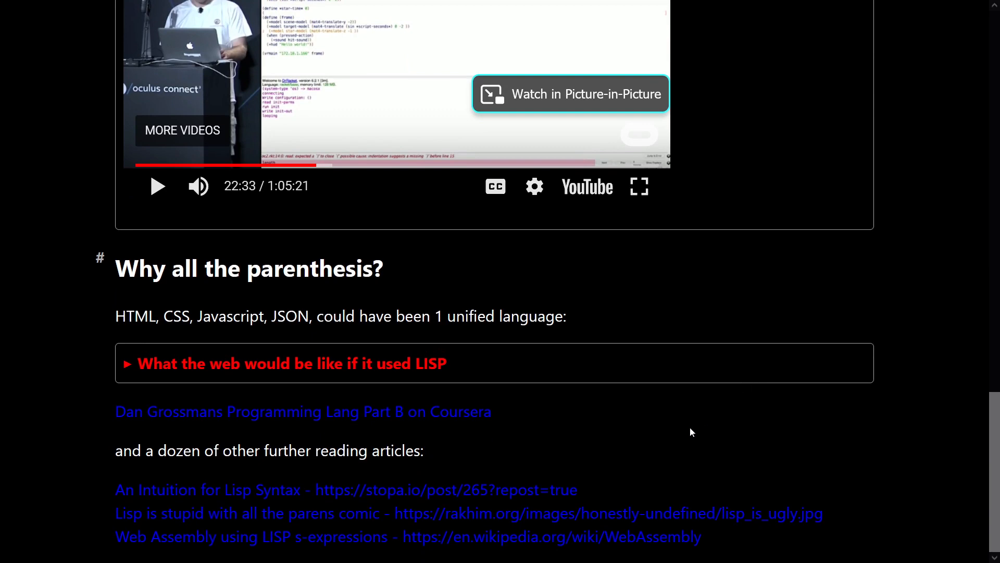
mouse_move(720, 395)
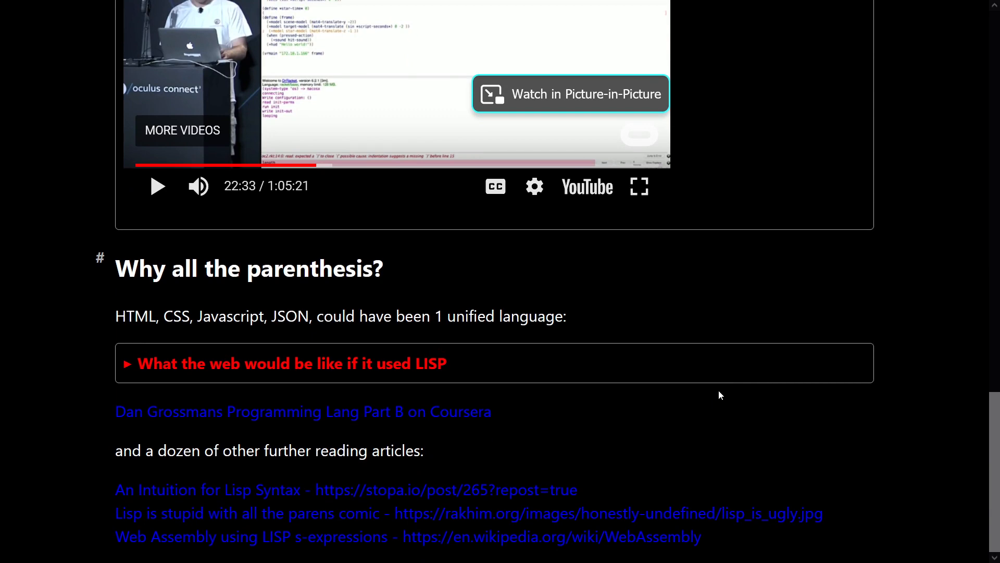
mouse_move(501, 382)
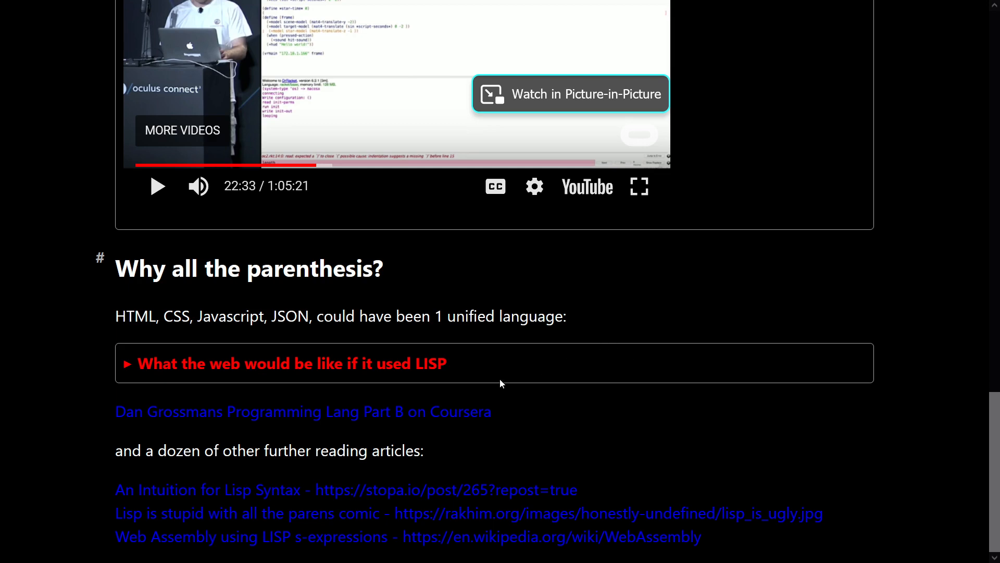
mouse_move(427, 513)
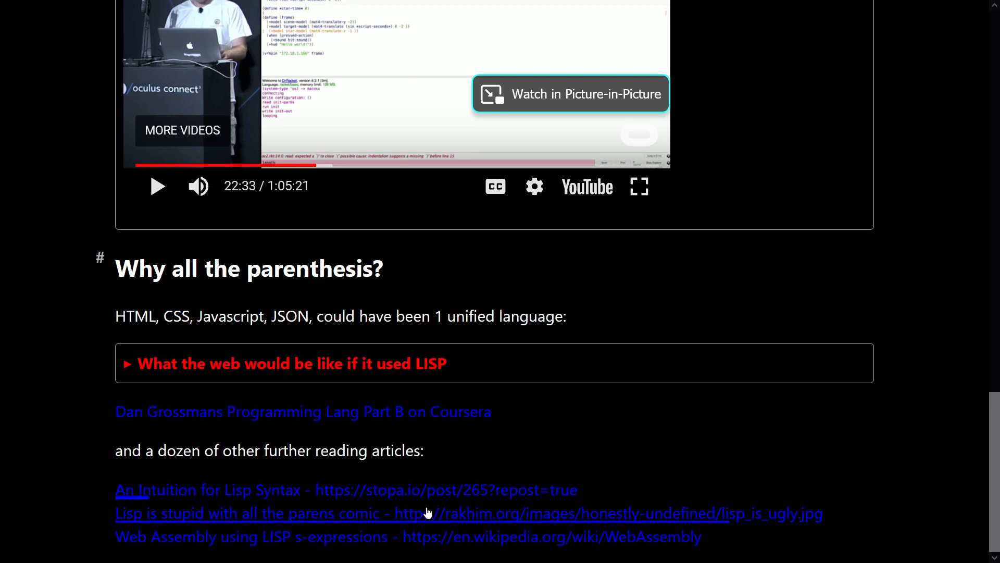
mouse_move(633, 428)
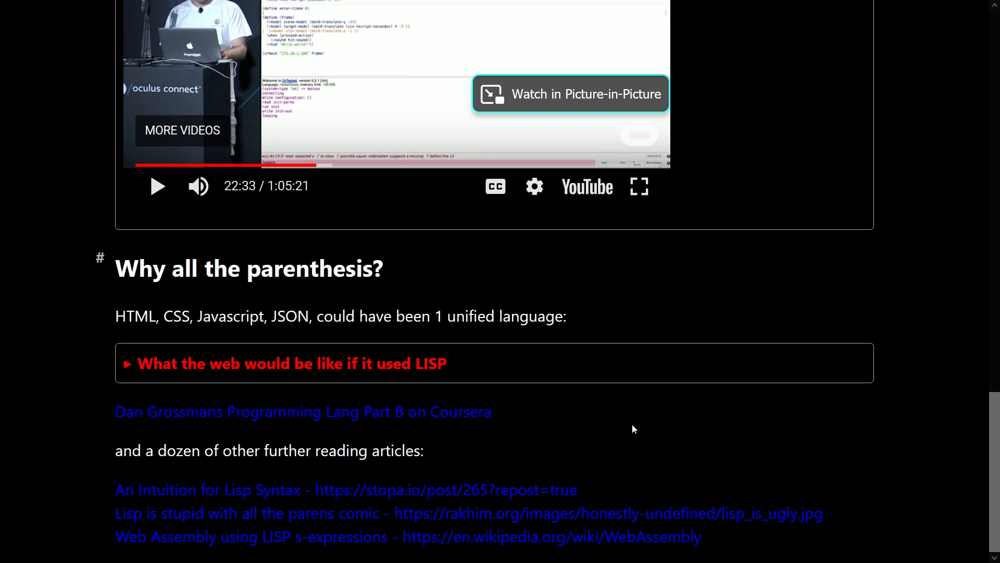